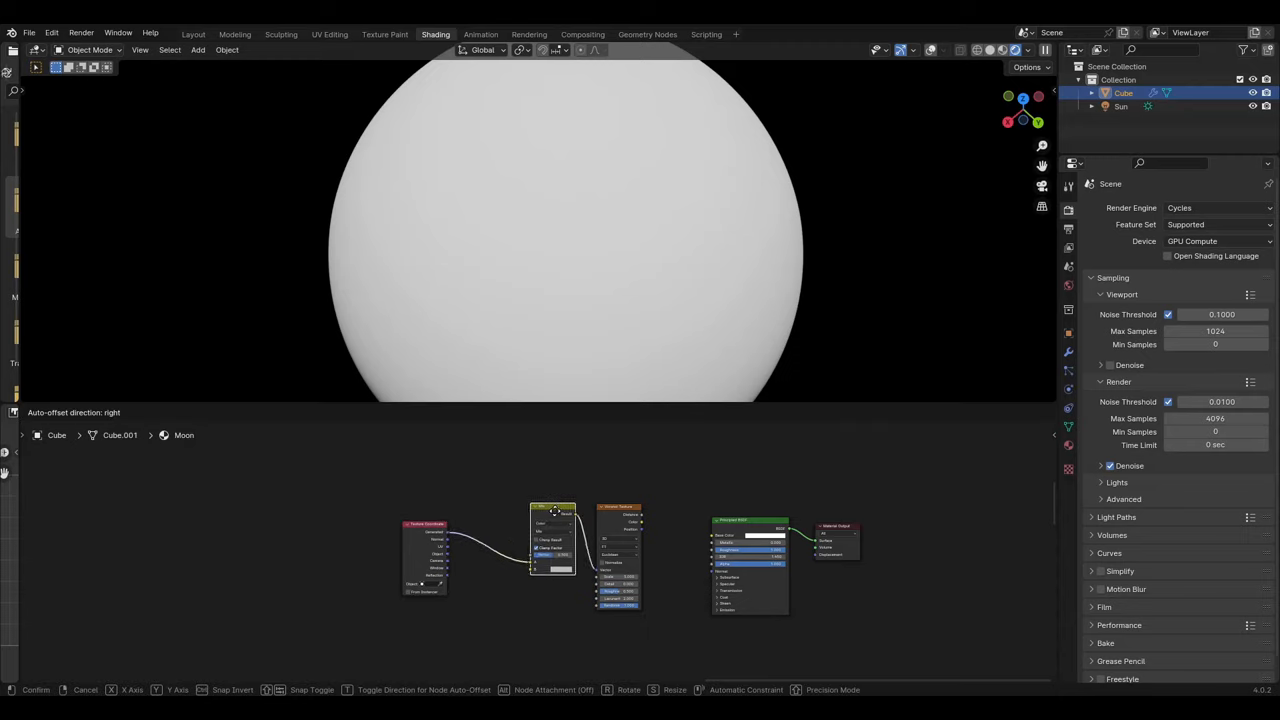
Add Texture Coordinate, Noise Texture and Color Ramp nodes to the moon material in Shading.
{"action": "key", "text": "shift+a"}
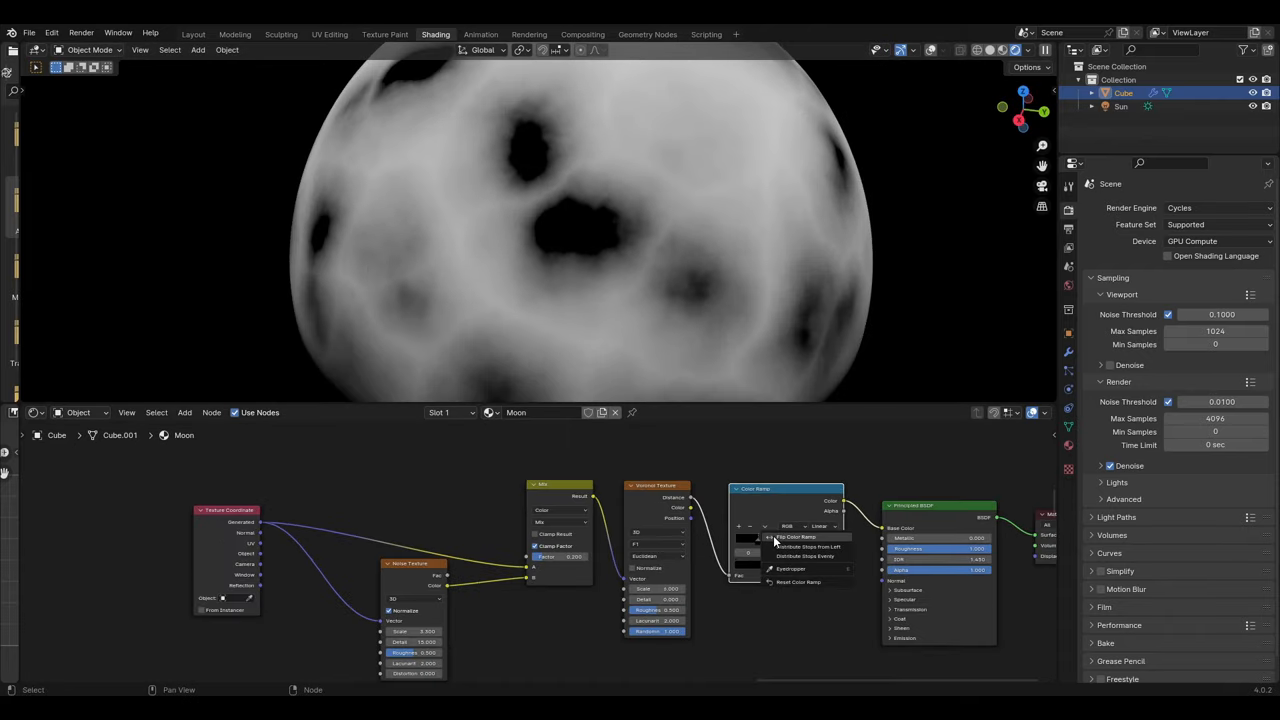
{"action": "left_click", "coordinate": [796, 536]}
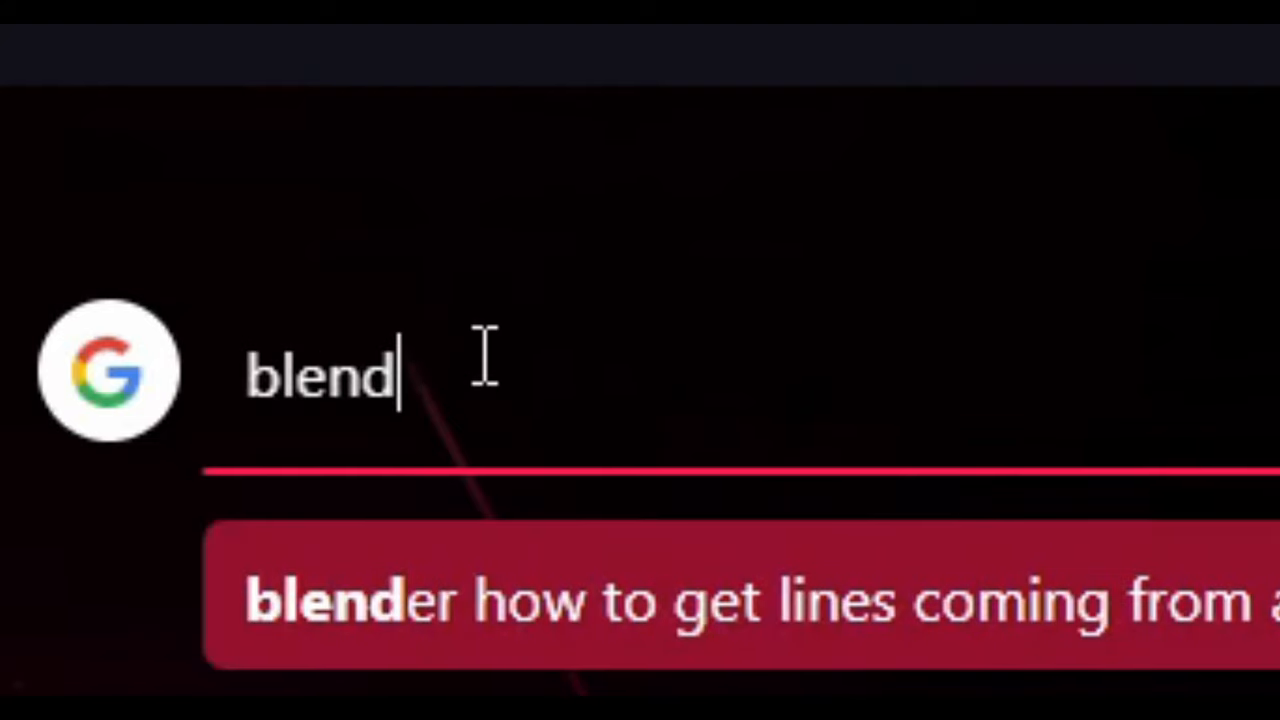
Search Google for 'blender how to make a realistic sun'.
{"action": "type", "text": "er h"}
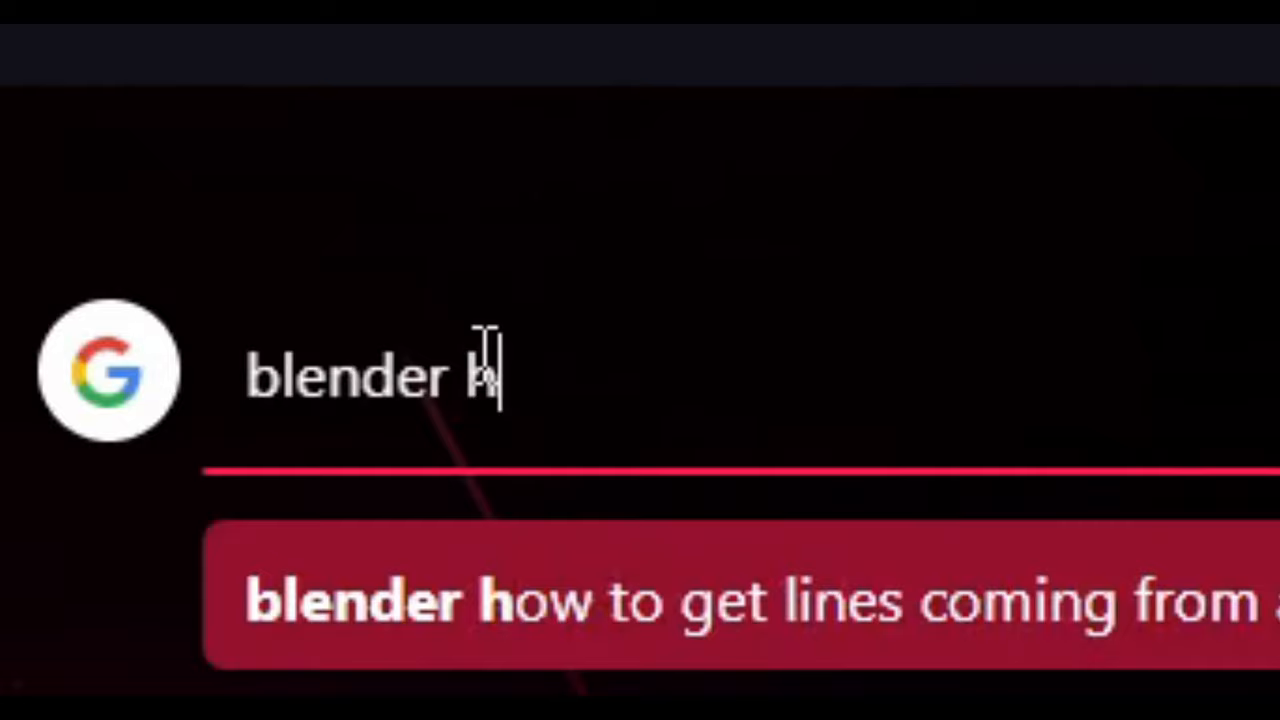
{"action": "type", "text": "ow to"}
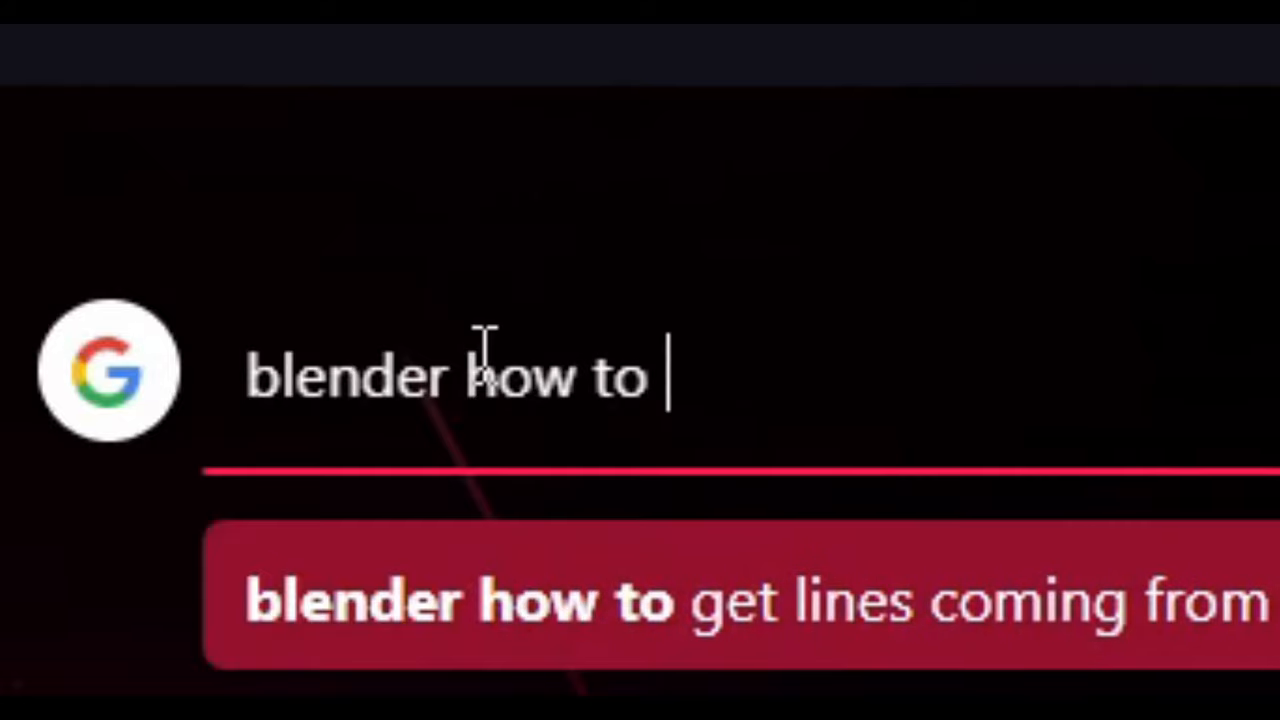
{"action": "type", "text": "make a"}
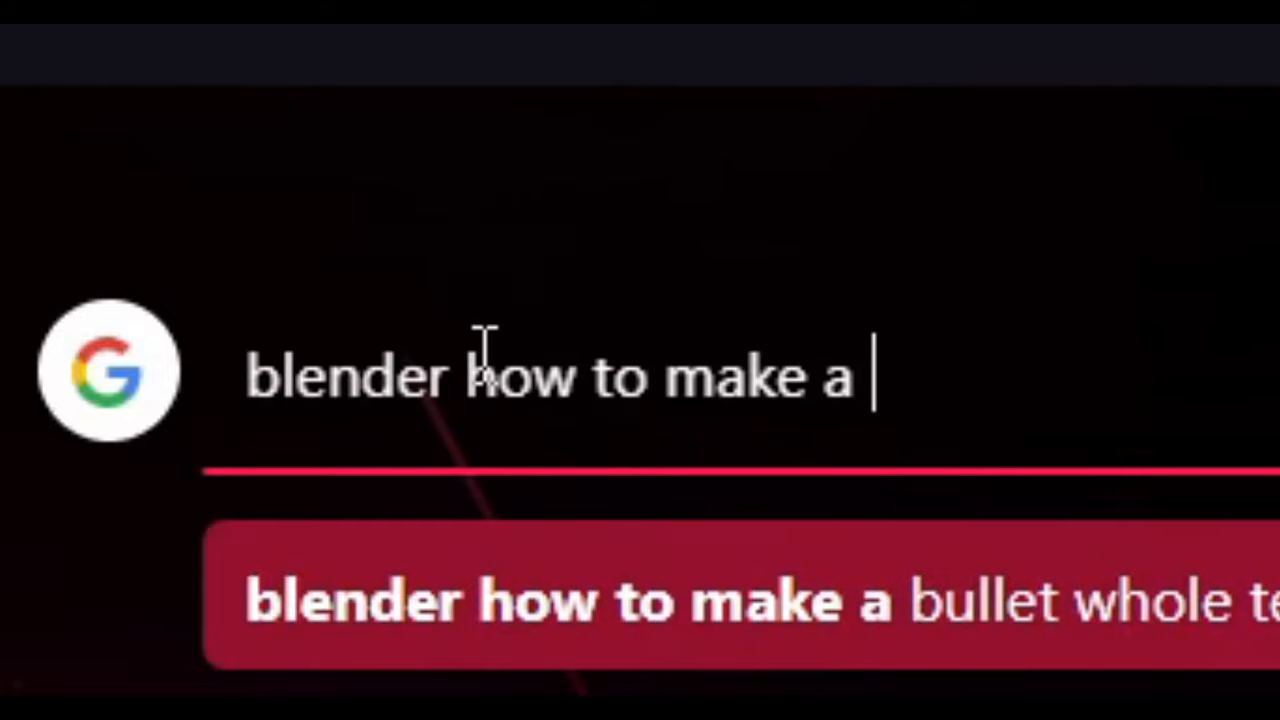
{"action": "type", "text": "realistic"}
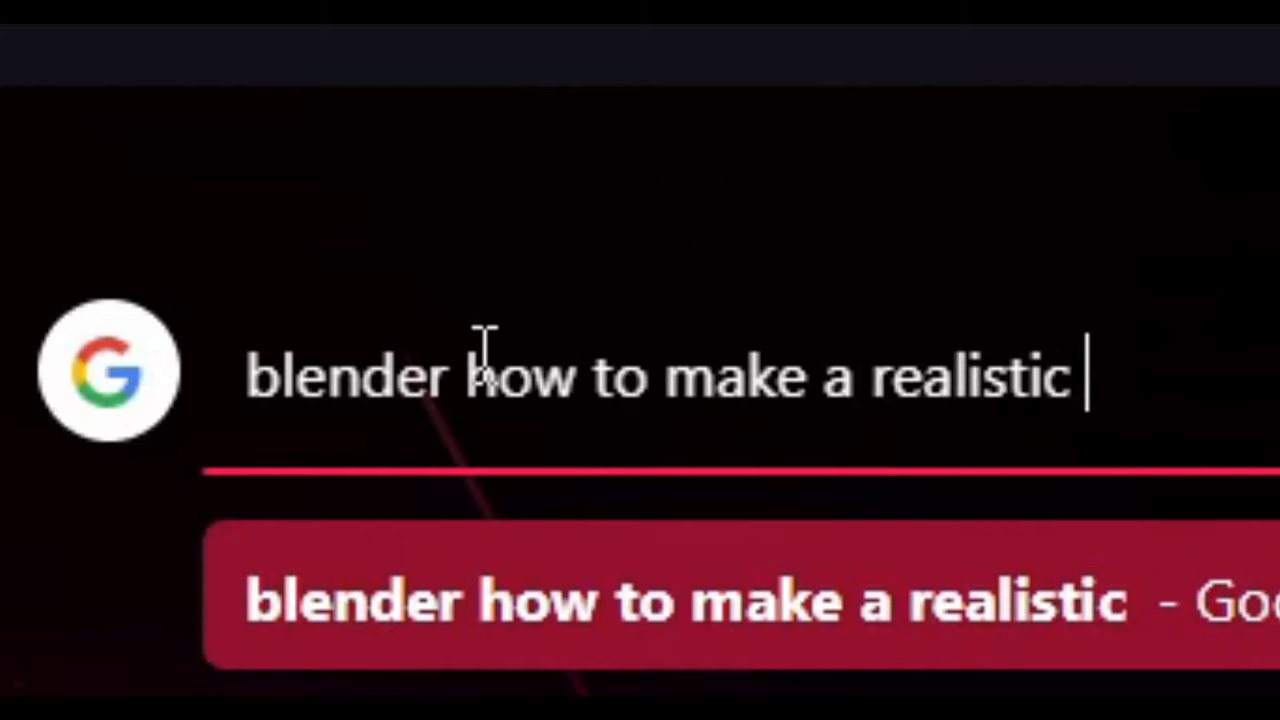
{"action": "key", "text": "Return"}
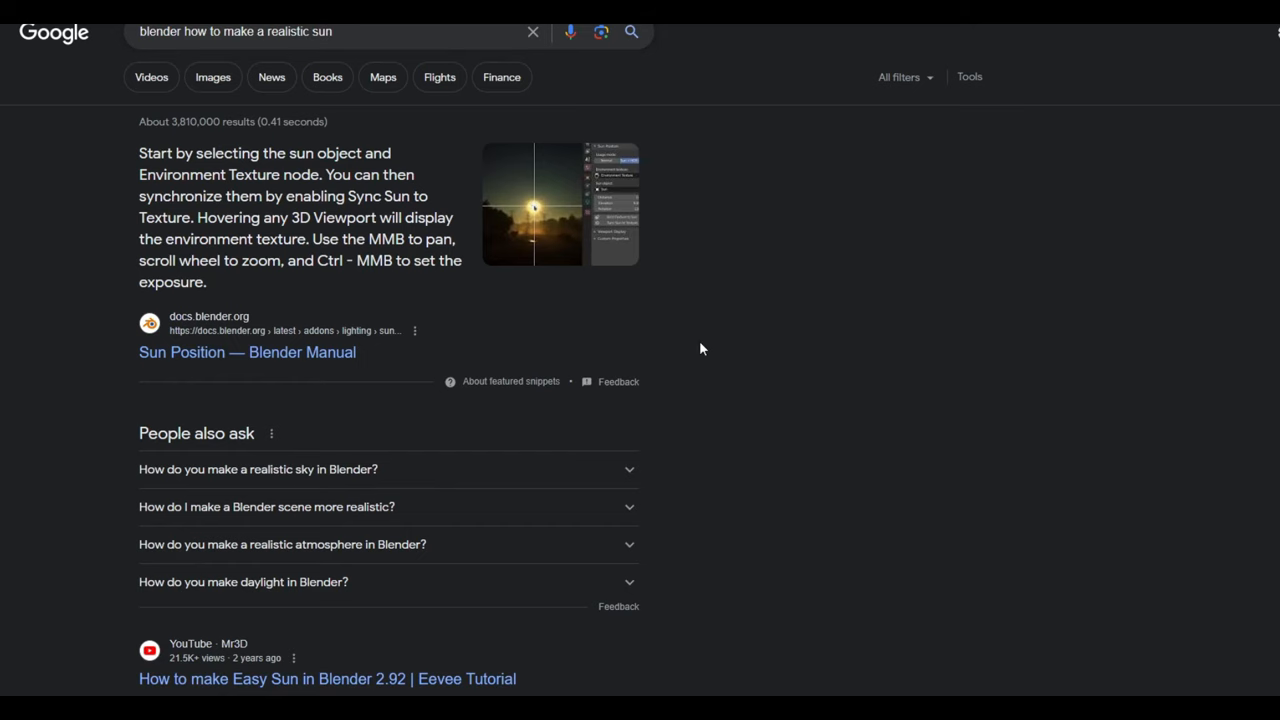
Scroll down through the search results past the YouTube tutorials and related searches.
{"action": "scroll", "scroll_direction": "down", "scroll_amount": 3}
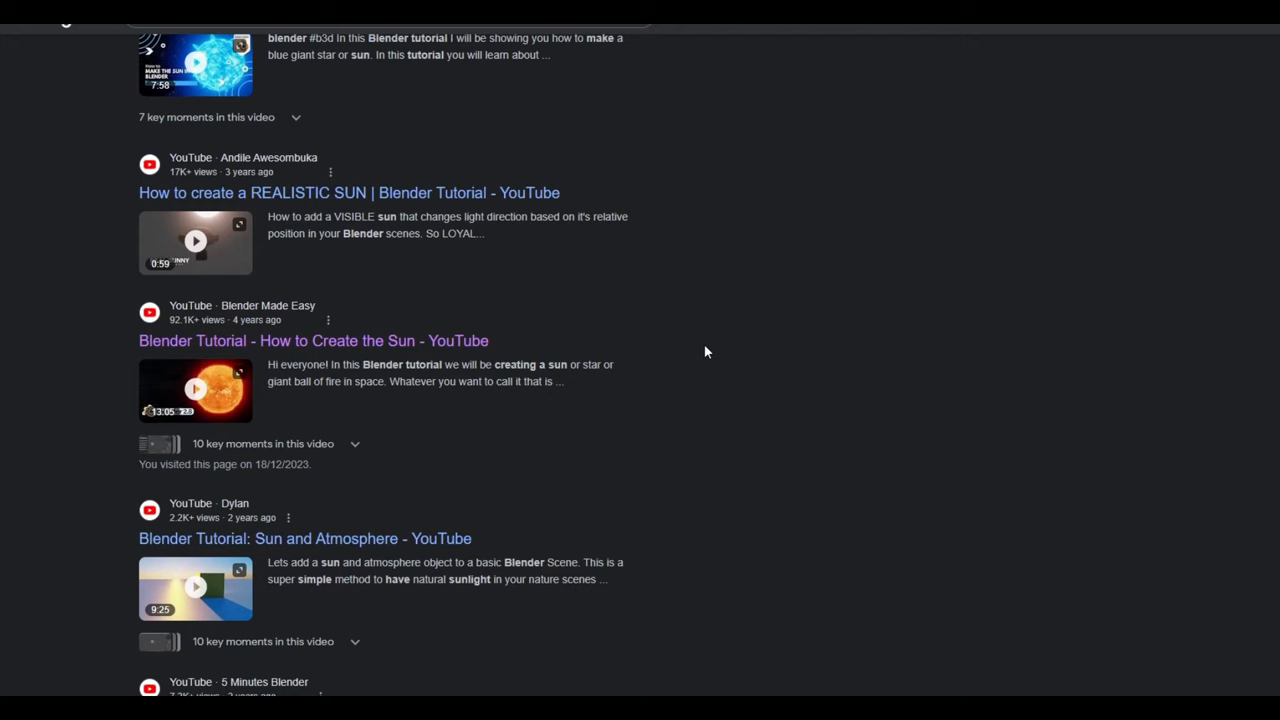
{"action": "scroll", "scroll_direction": "down", "scroll_amount": 3}
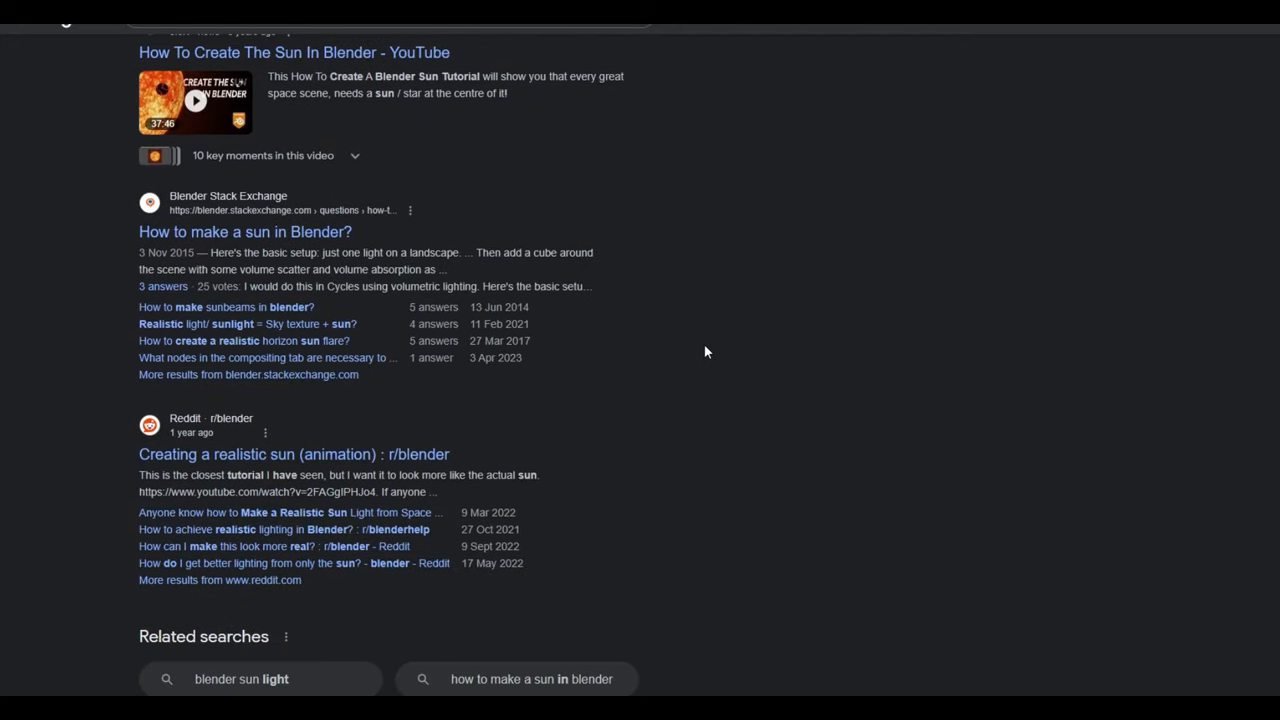
{"action": "scroll", "scroll_direction": "down", "scroll_amount": 3}
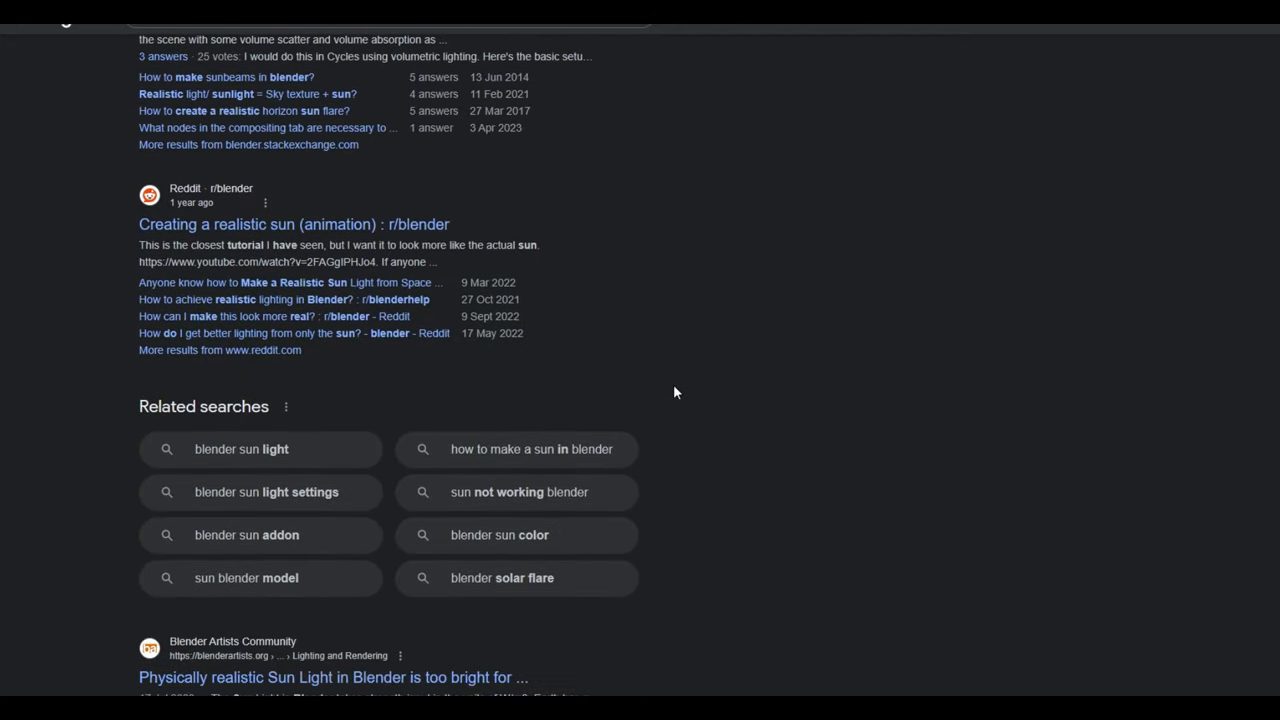
{"action": "scroll", "scroll_direction": "down", "scroll_amount": 3}
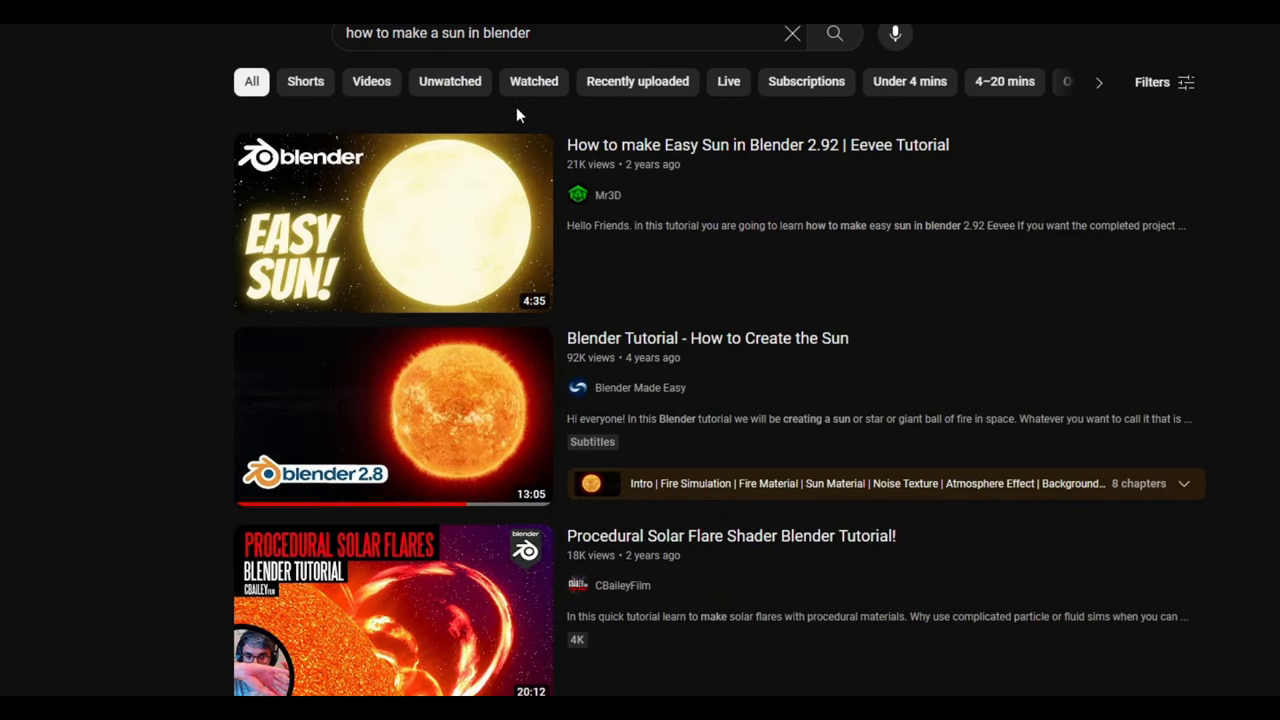
Open the Blender Advanced Solar Flares livestream from the results and jump well into the stream.
{"action": "scroll", "scroll_direction": "down", "scroll_amount": 3}
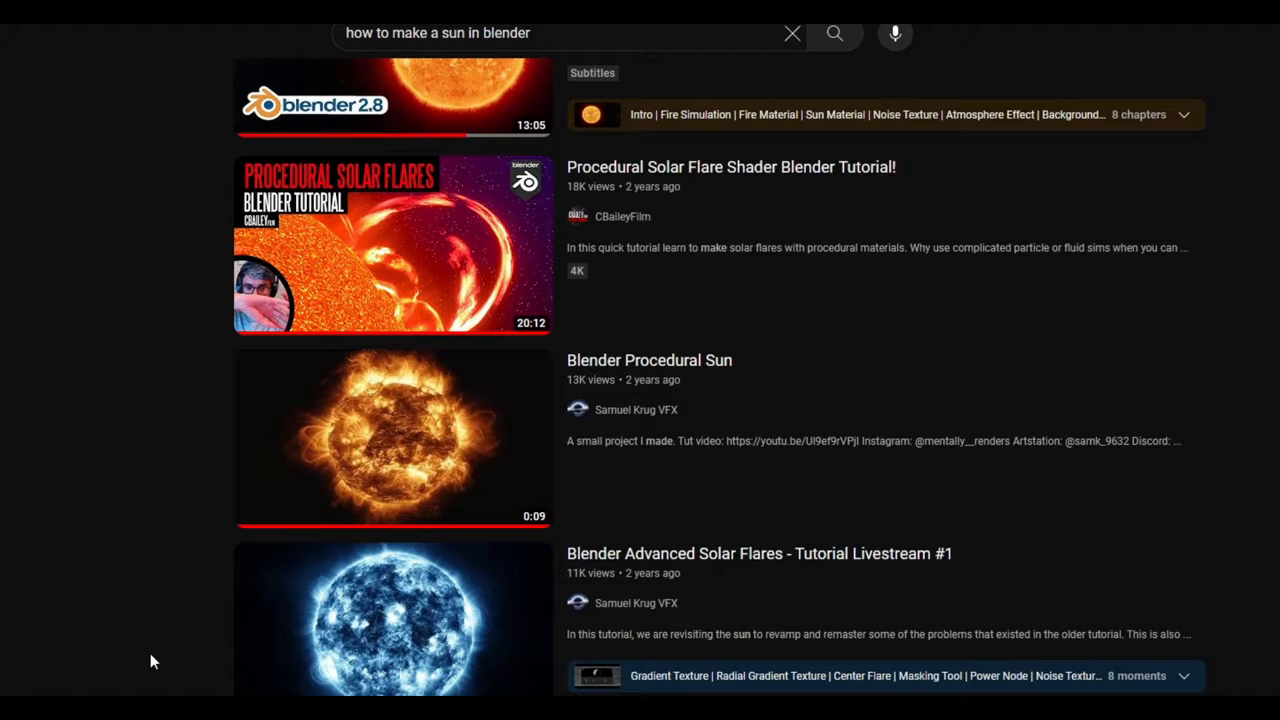
{"action": "scroll", "scroll_direction": "down", "scroll_amount": 3}
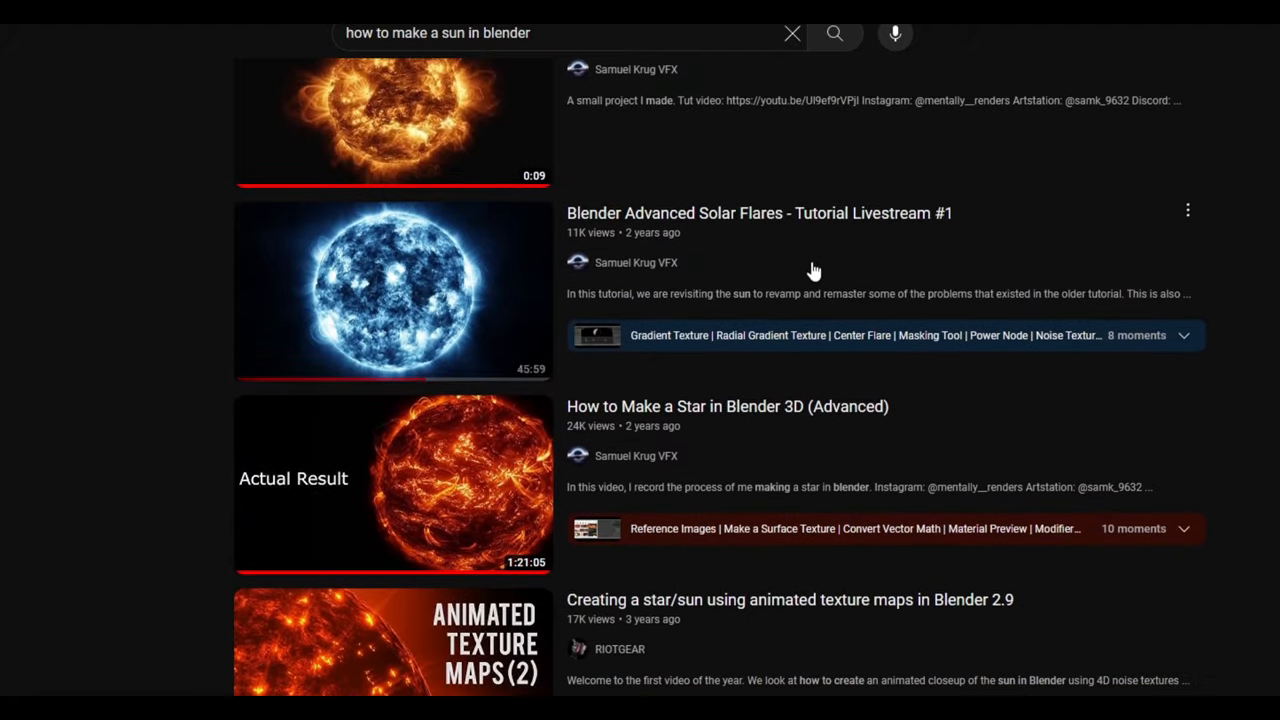
{"action": "left_click", "coordinate": [392, 292]}
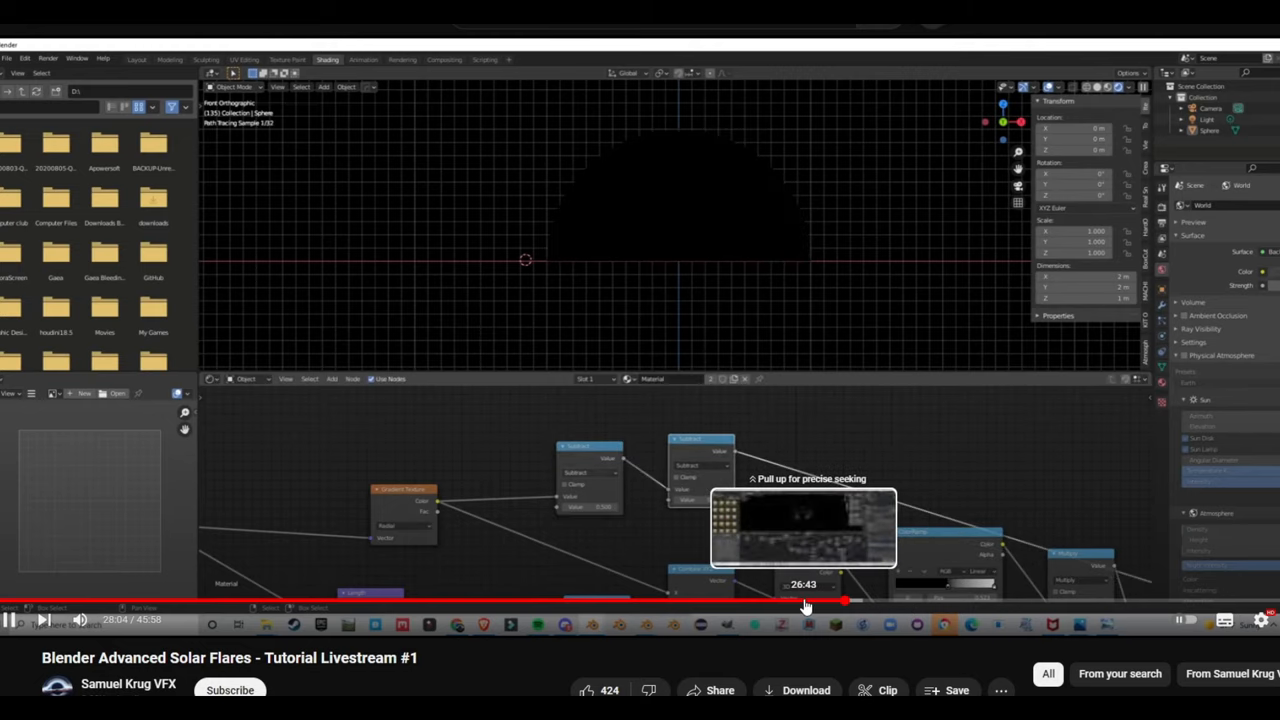
{"action": "left_click", "coordinate": [808, 600]}
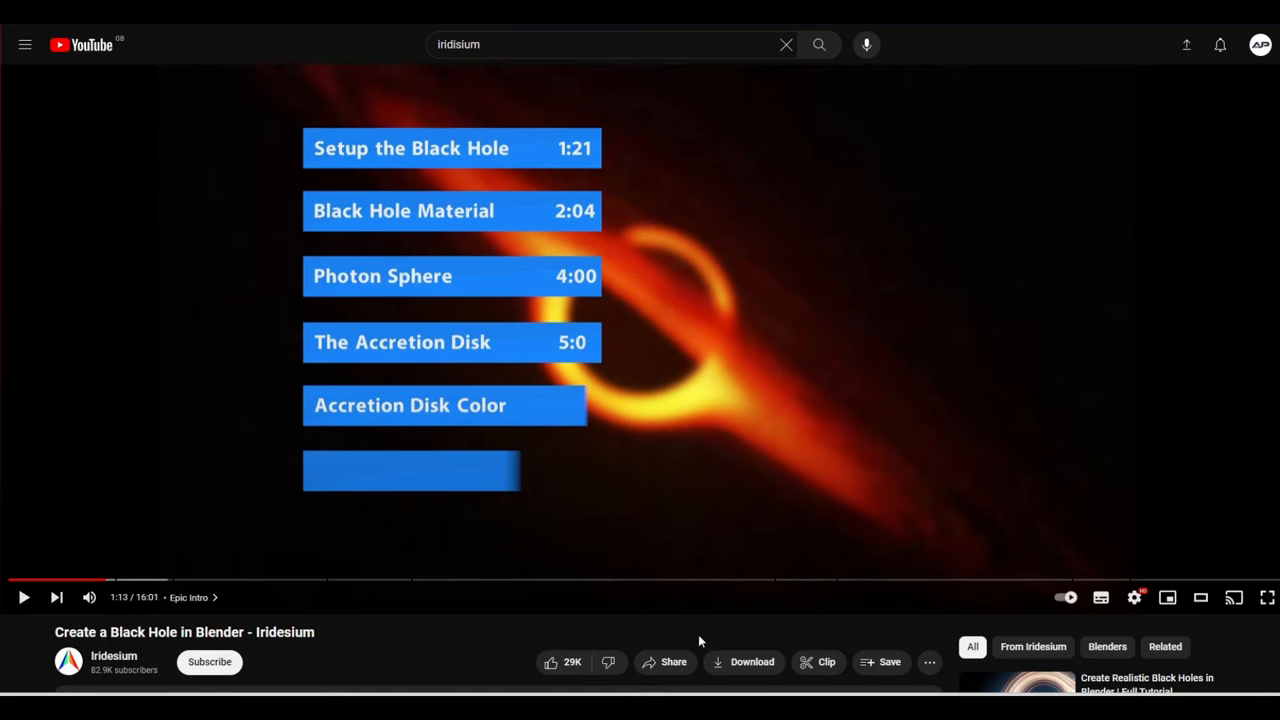
Scroll down to the black hole tutorial's description and chapter timestamps.
{"action": "scroll", "scroll_direction": "down", "scroll_amount": 3}
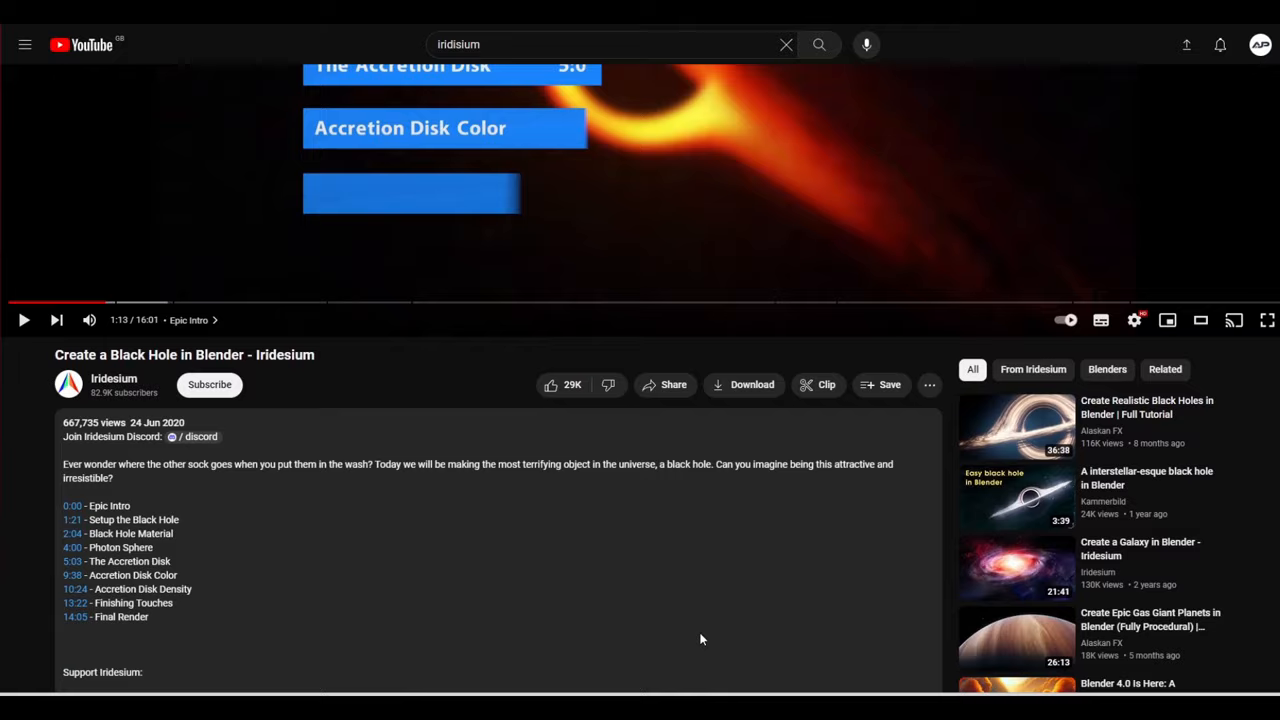
{"action": "scroll", "scroll_direction": "down", "scroll_amount": 3}
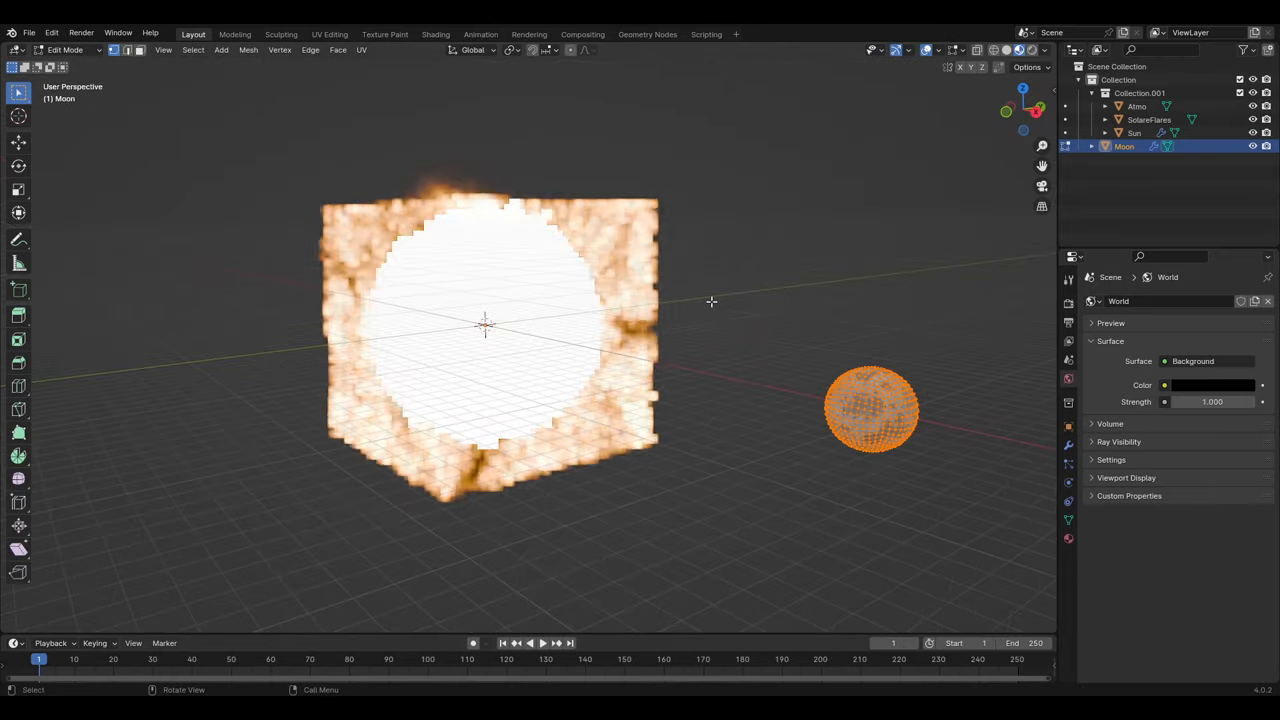
{"action": "key", "text": "s"}
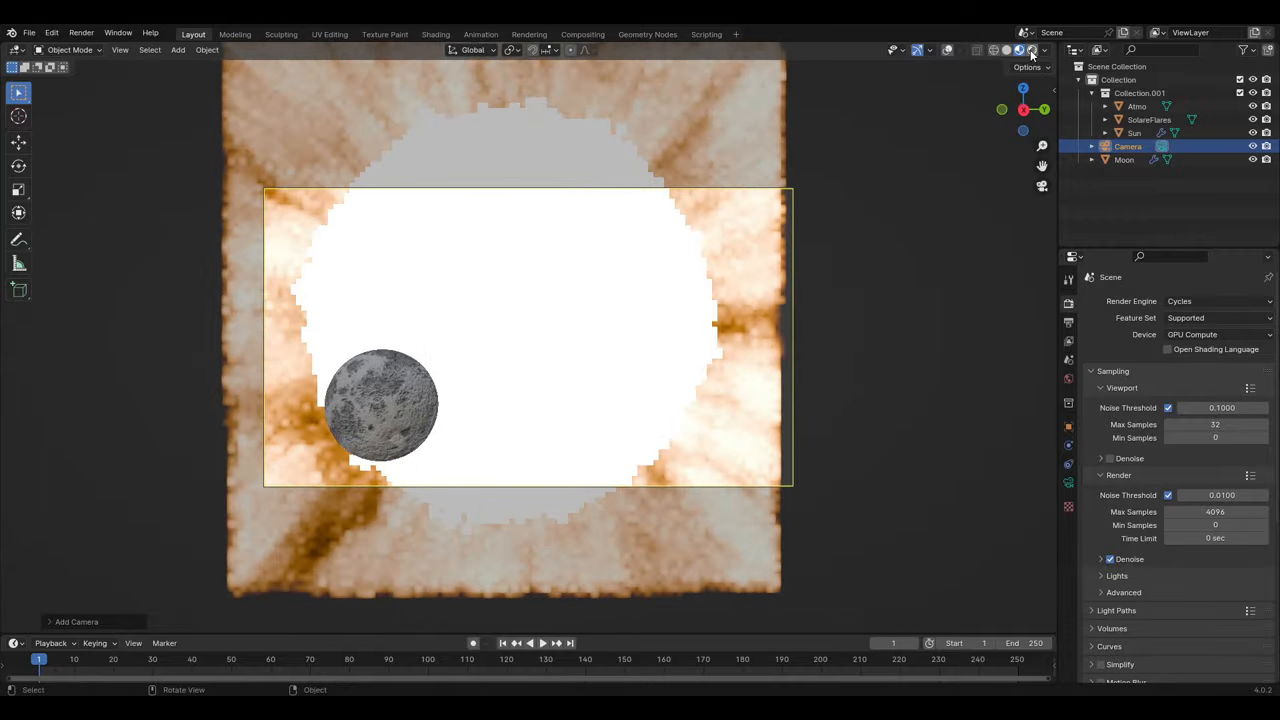
Raise the new camera's Focal Length to a long telephoto lens framing the moon.
{"action": "left_click", "coordinate": [1032, 50]}
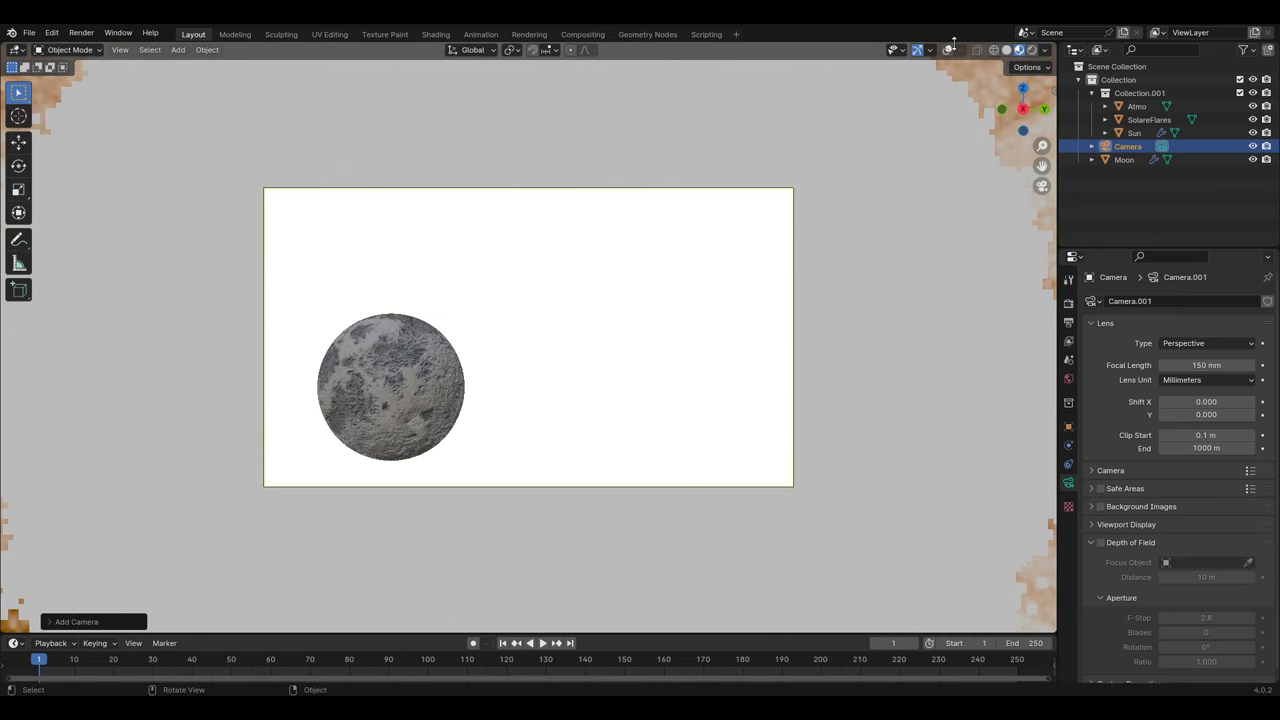
{"action": "left_click", "coordinate": [1124, 160]}
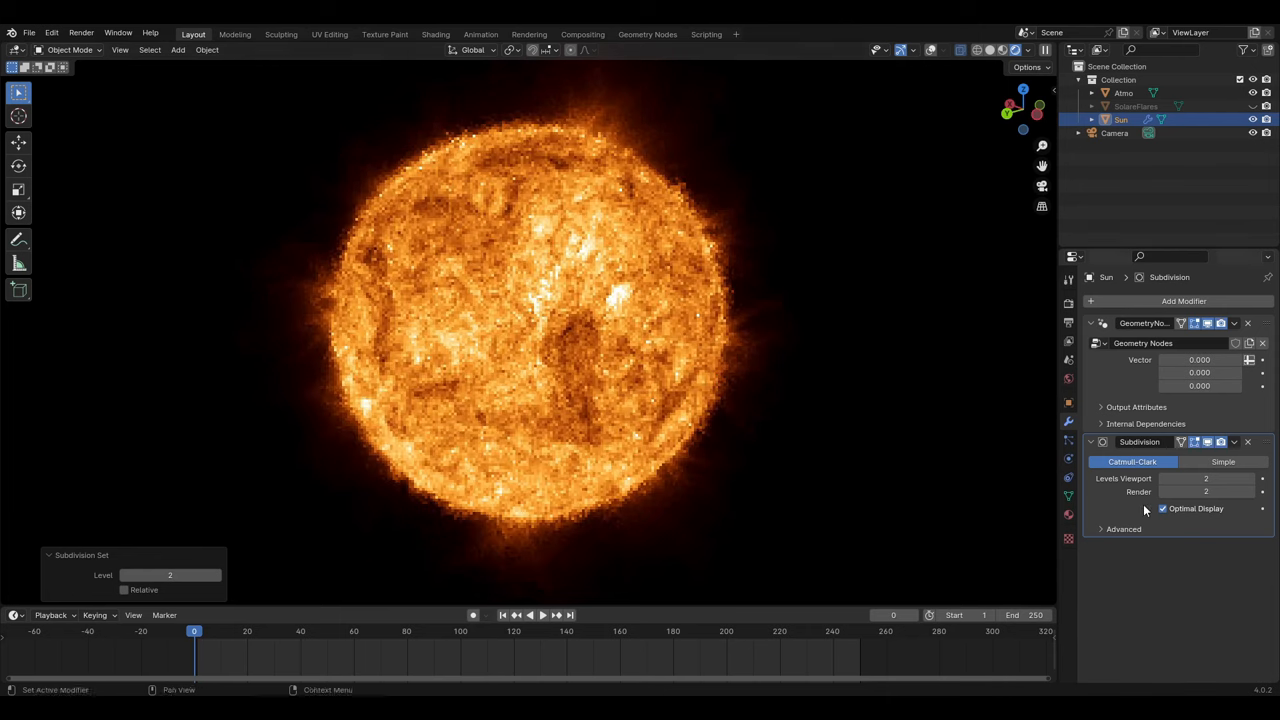
{"action": "mouse_move", "coordinate": [1228, 524]}
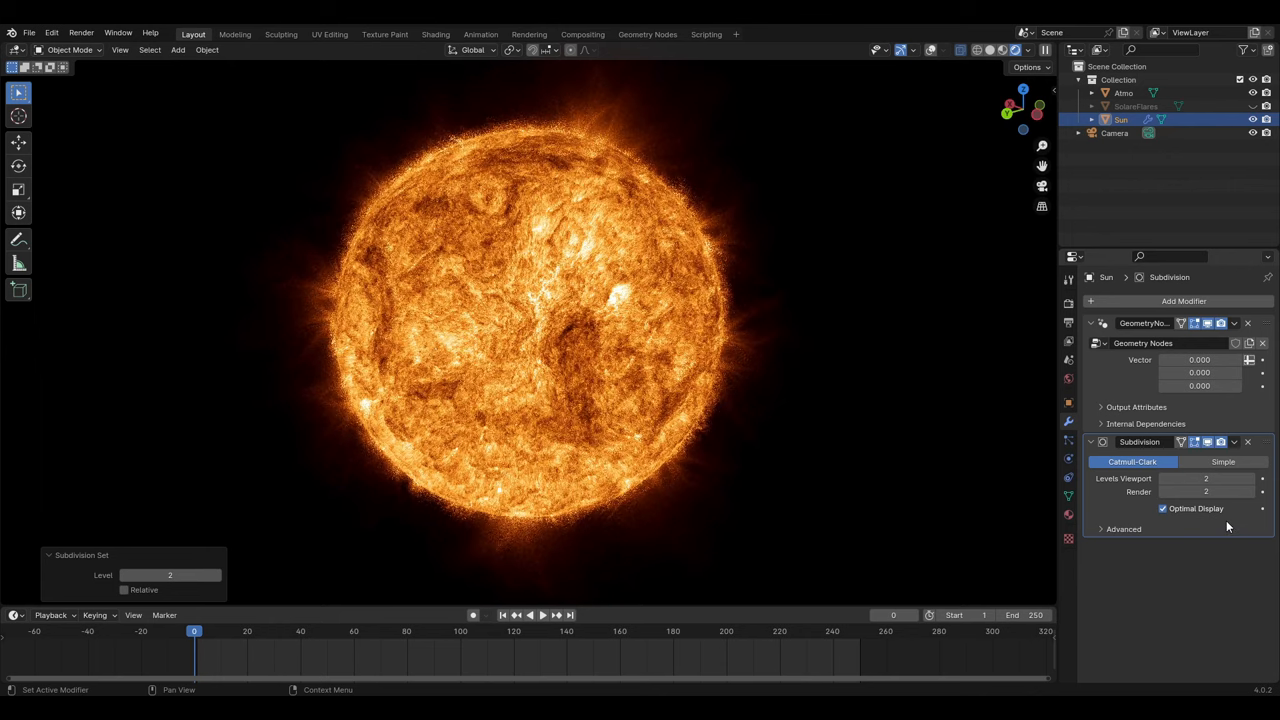
{"action": "mouse_move", "coordinate": [1232, 524]}
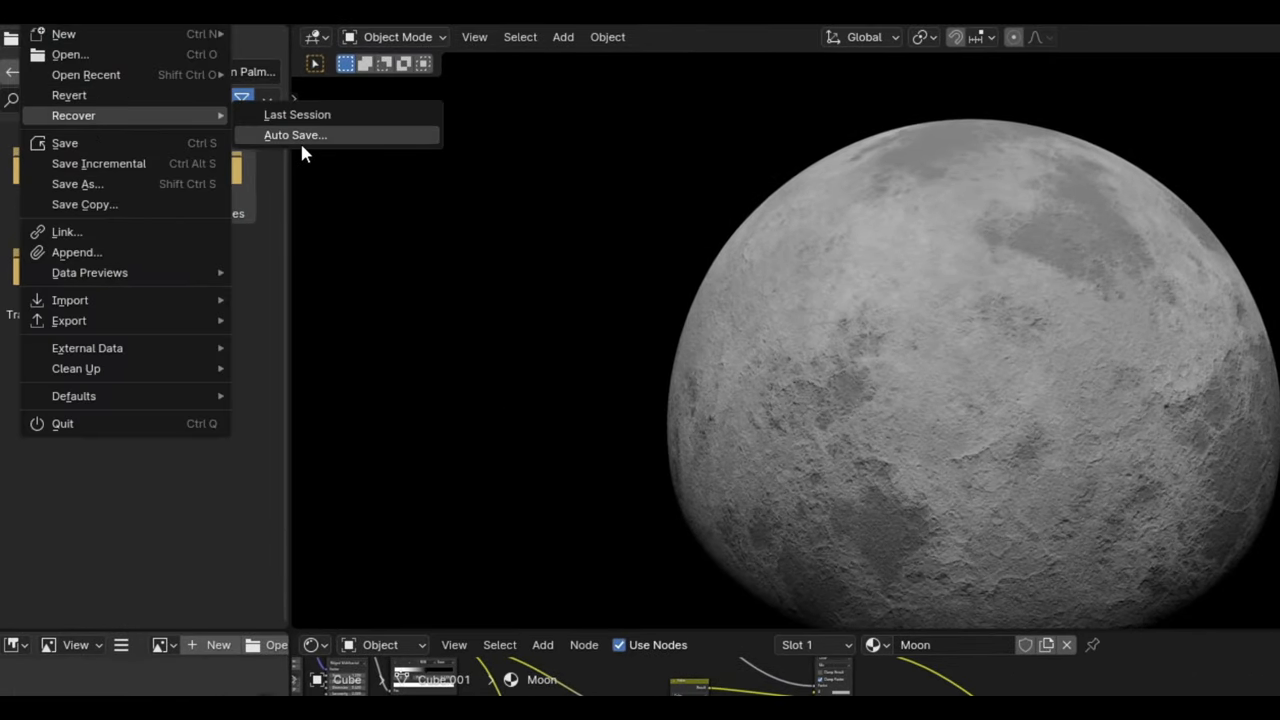
Recover the older Moon autosave .blend via File > Recover > Auto Save.
{"action": "left_click", "coordinate": [296, 136]}
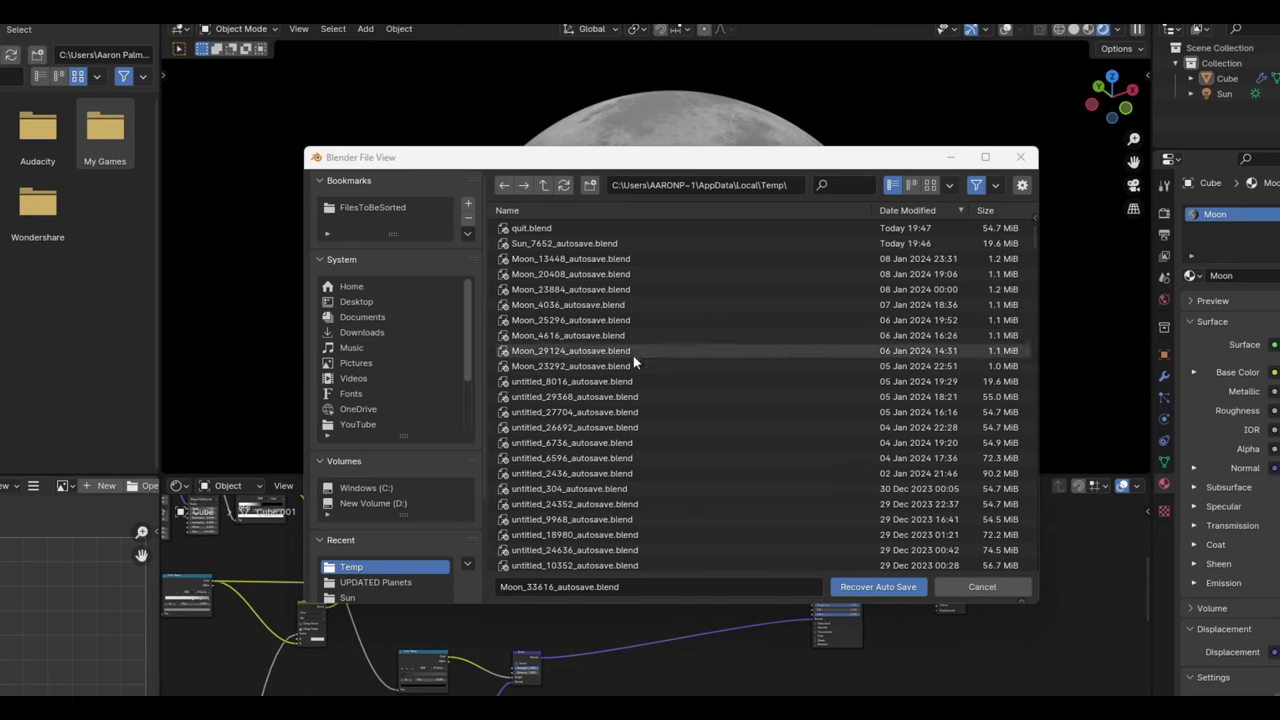
{"action": "left_click", "coordinate": [570, 320]}
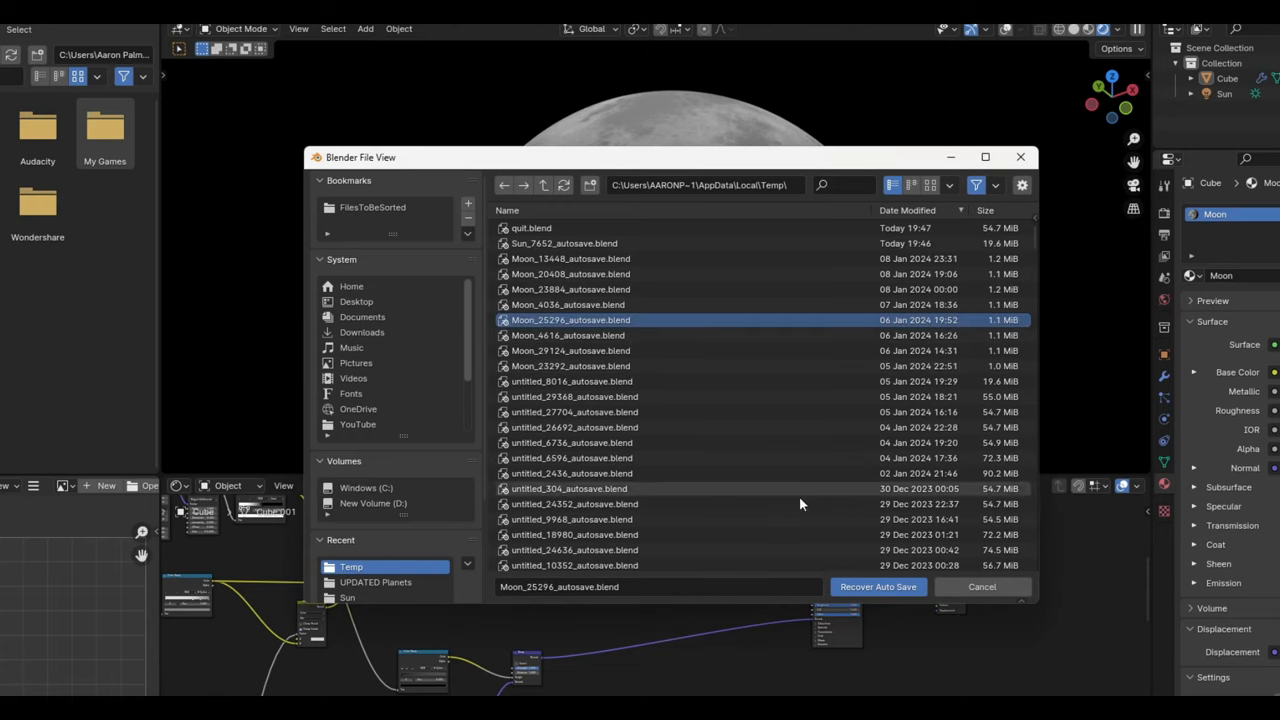
{"action": "left_click", "coordinate": [876, 588]}
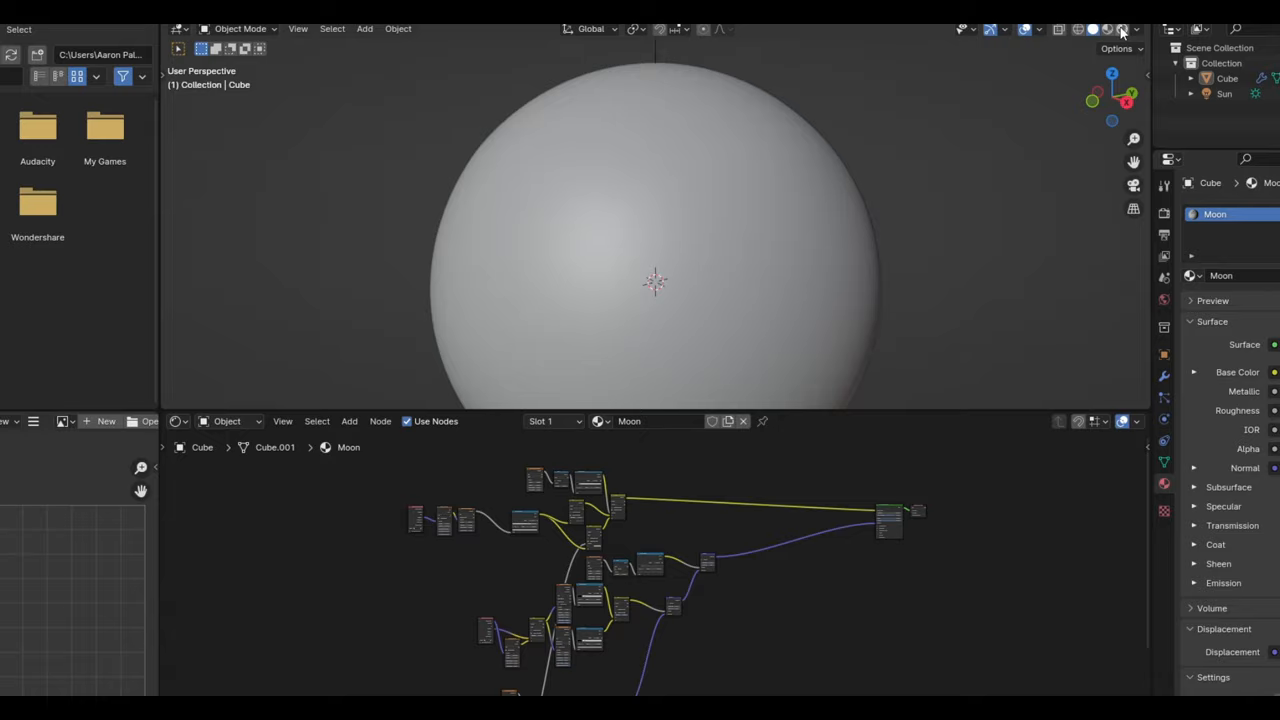
{"action": "left_click", "coordinate": [1102, 28]}
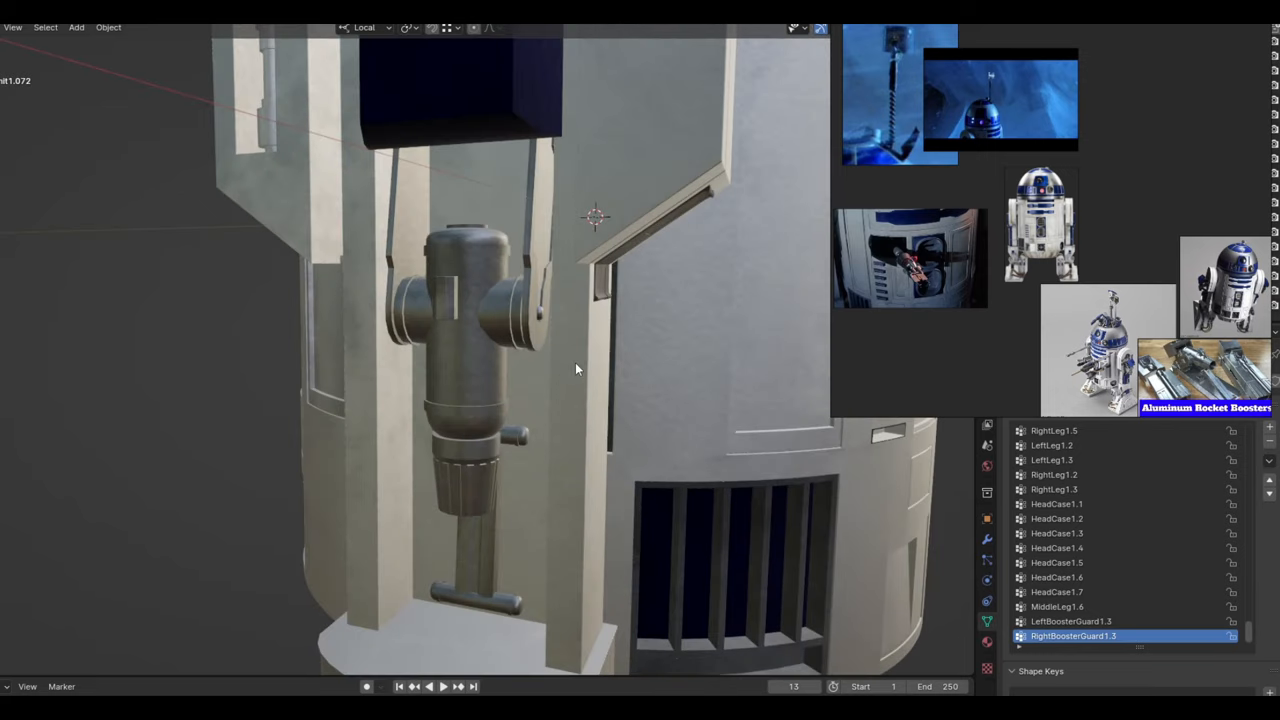
Show the R2-D2 model beside its board of droid reference photos.
{"action": "left_click_drag", "start_coordinate": [576, 370], "coordinate": [570, 410]}
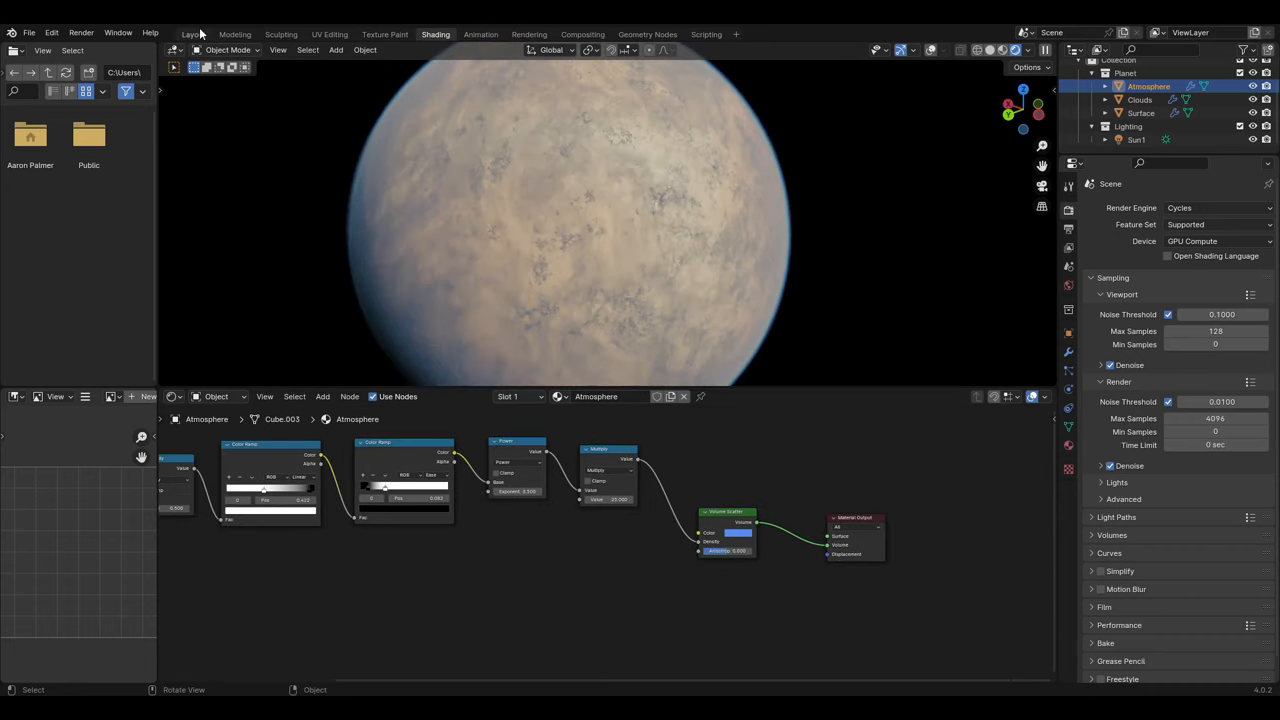
Return to the Layout workspace and briefly inspect the Atmosphere sphere's mesh in Edit Mode.
{"action": "left_click", "coordinate": [192, 32]}
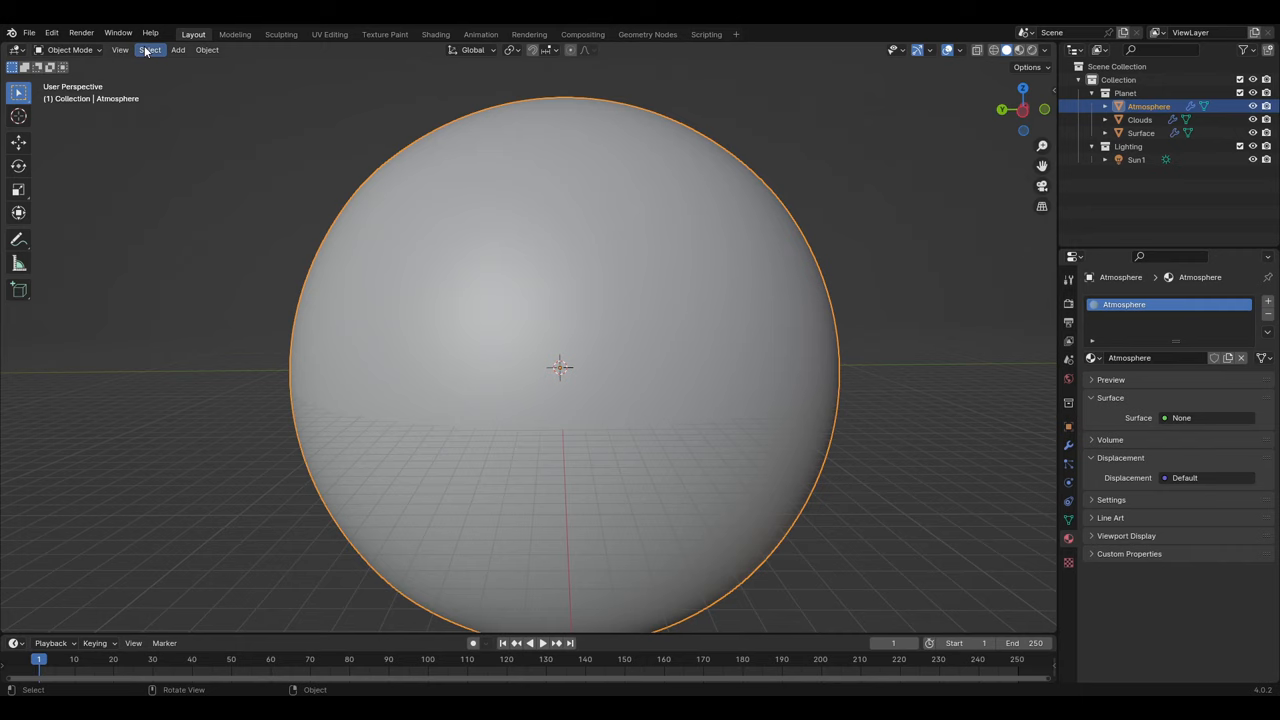
{"action": "left_click", "coordinate": [208, 50]}
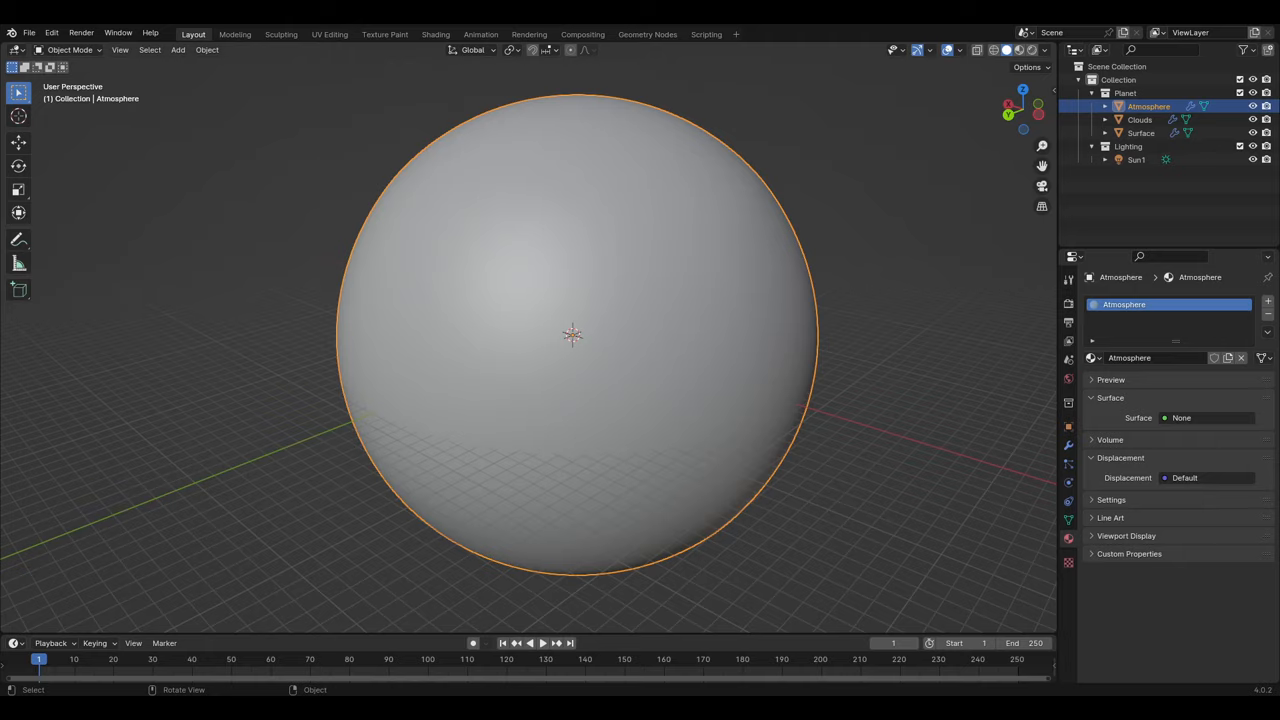
{"action": "key", "text": "Tab"}
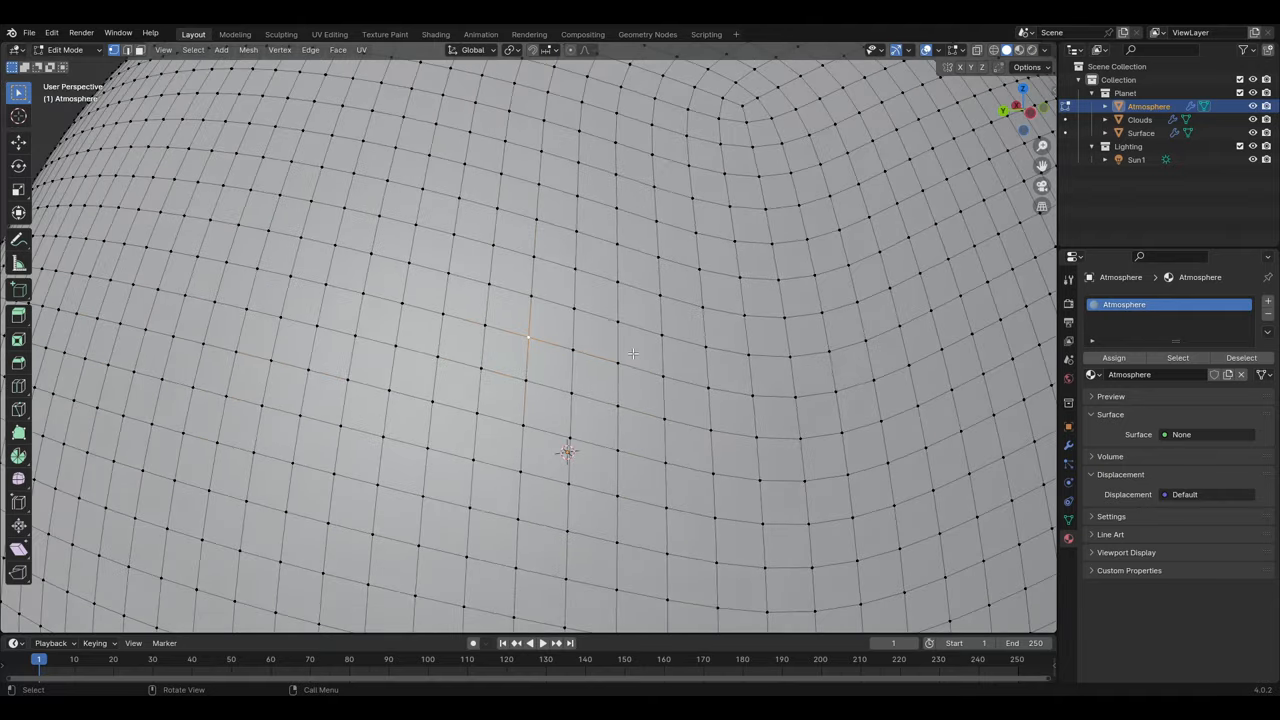
{"action": "key", "text": "Tab"}
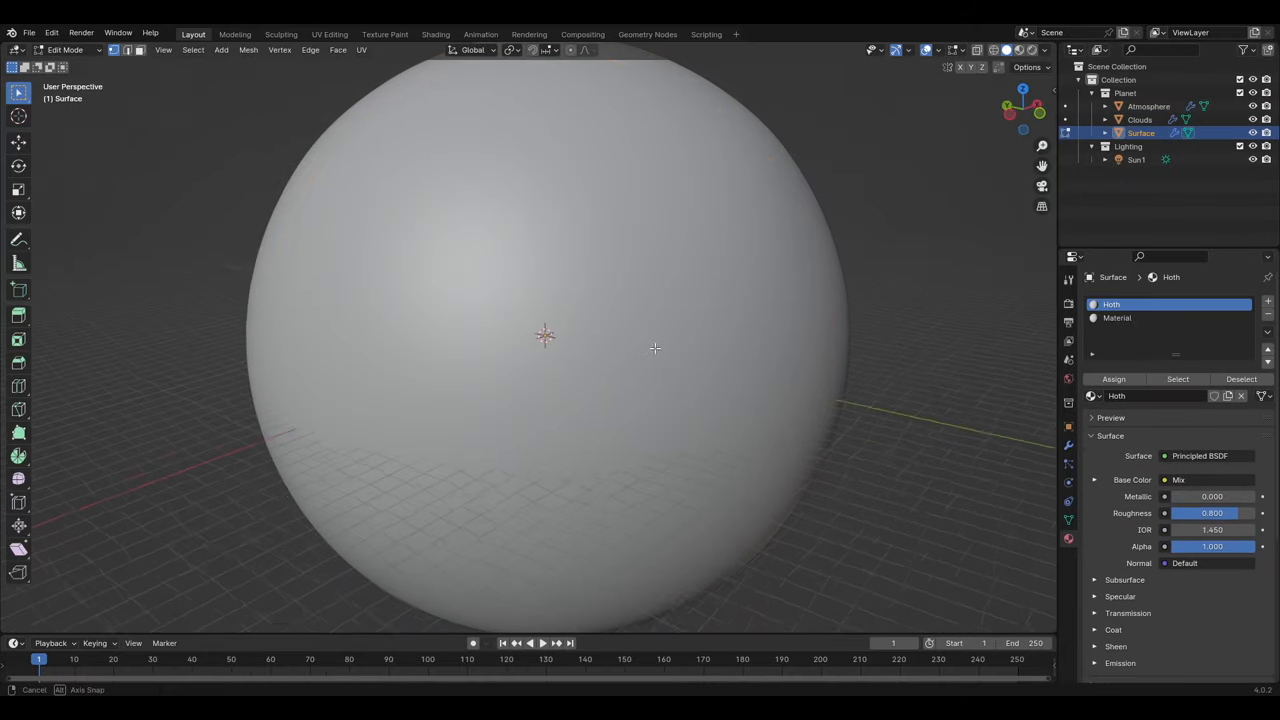
Select every vertex of the Surface sphere to show its dense quad topology.
{"action": "key", "text": "a"}
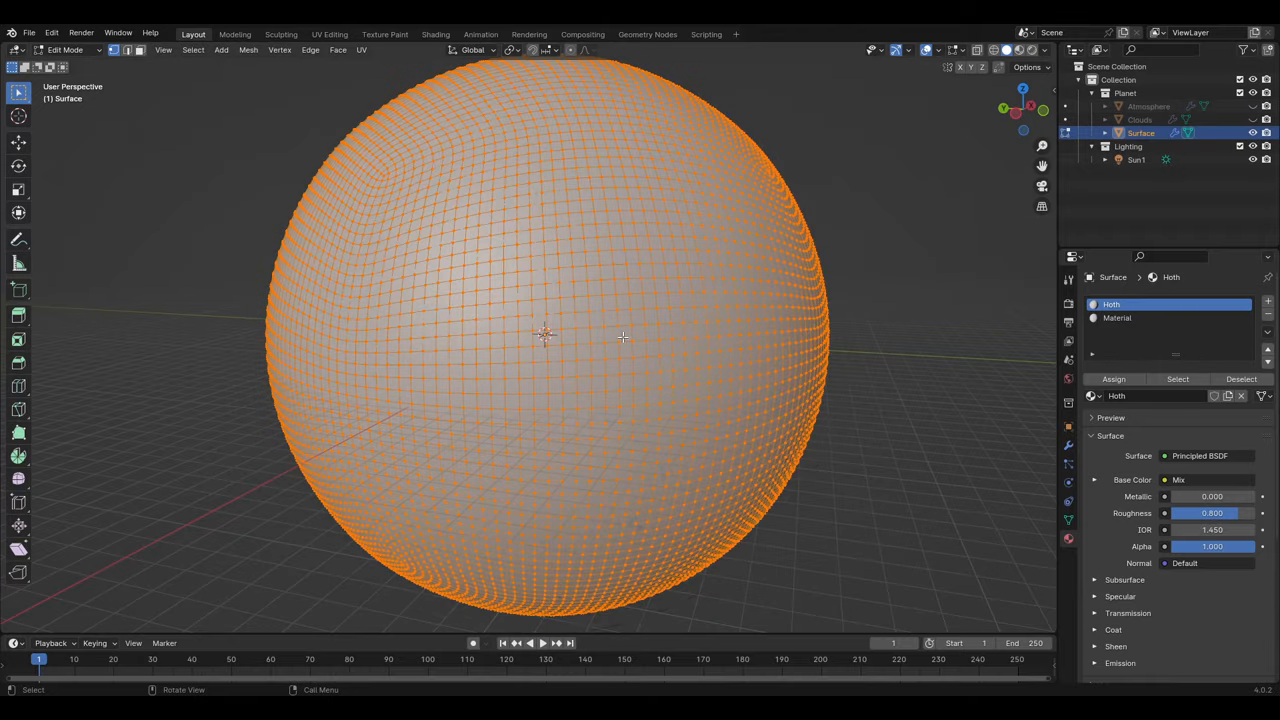